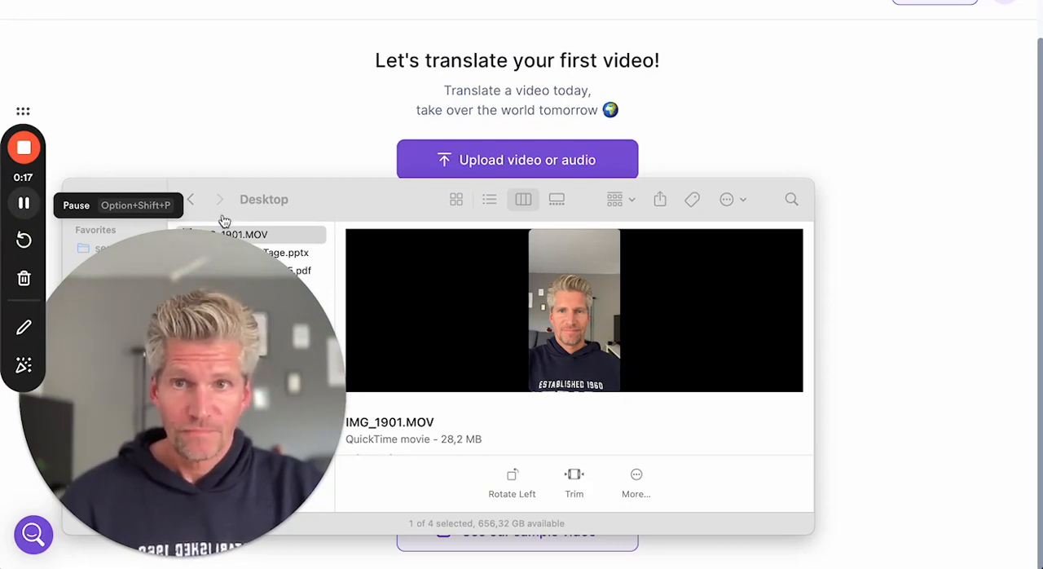
Choose IMG_1901.MOV from the Desktop as the clip to upload
click(252, 235)
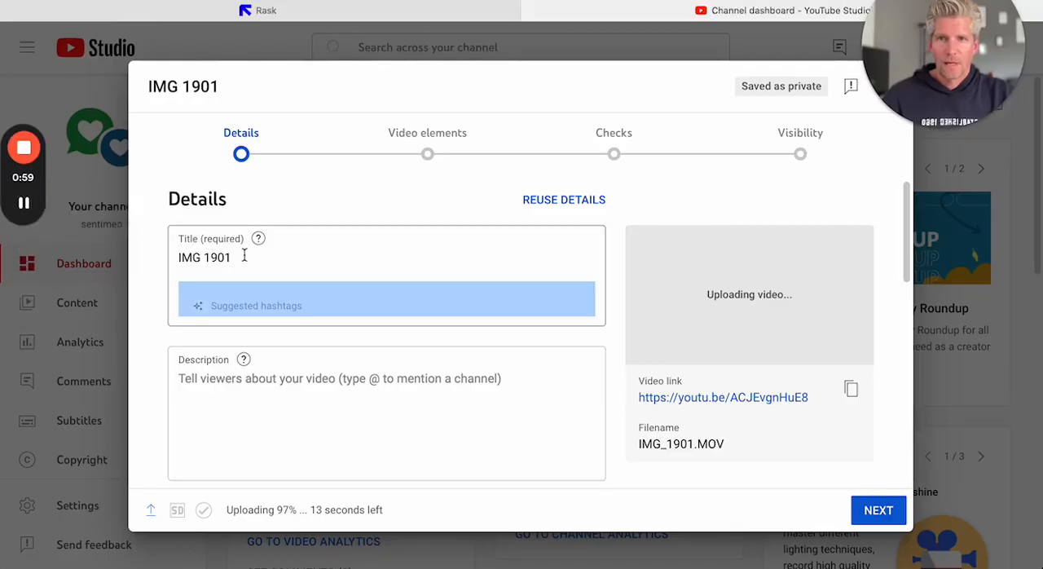
Enter the title 'Testvideo Rask', advance to Visibility, and save it as Unlisted
text(Tes)
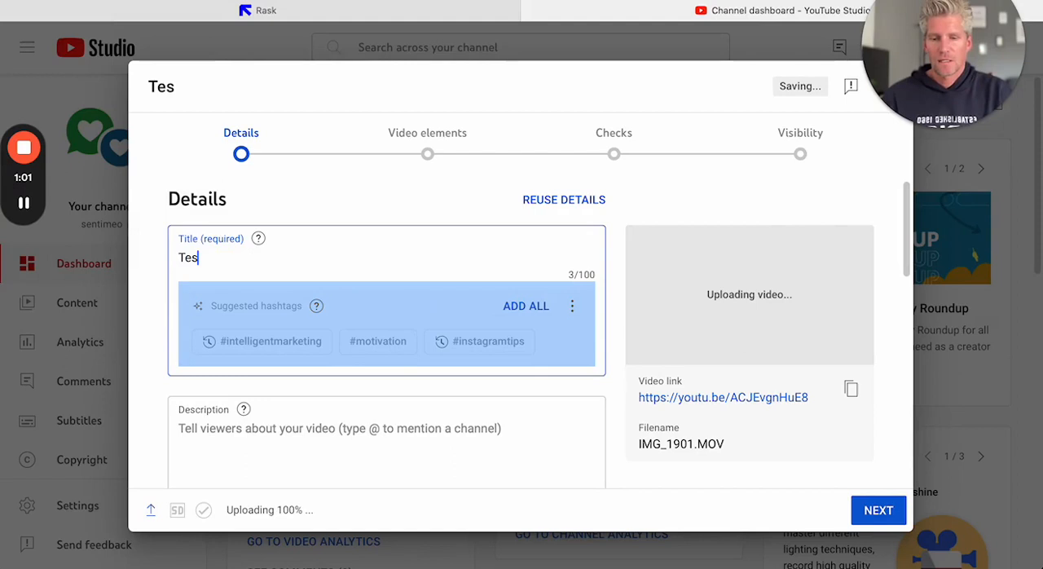
text(tvideo Rask)
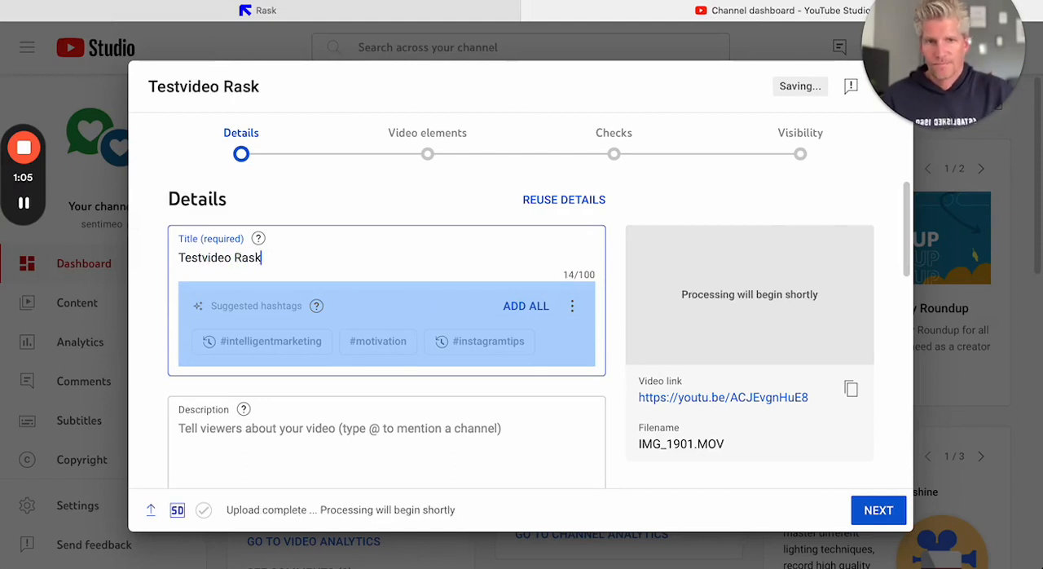
scroll(down, 3)
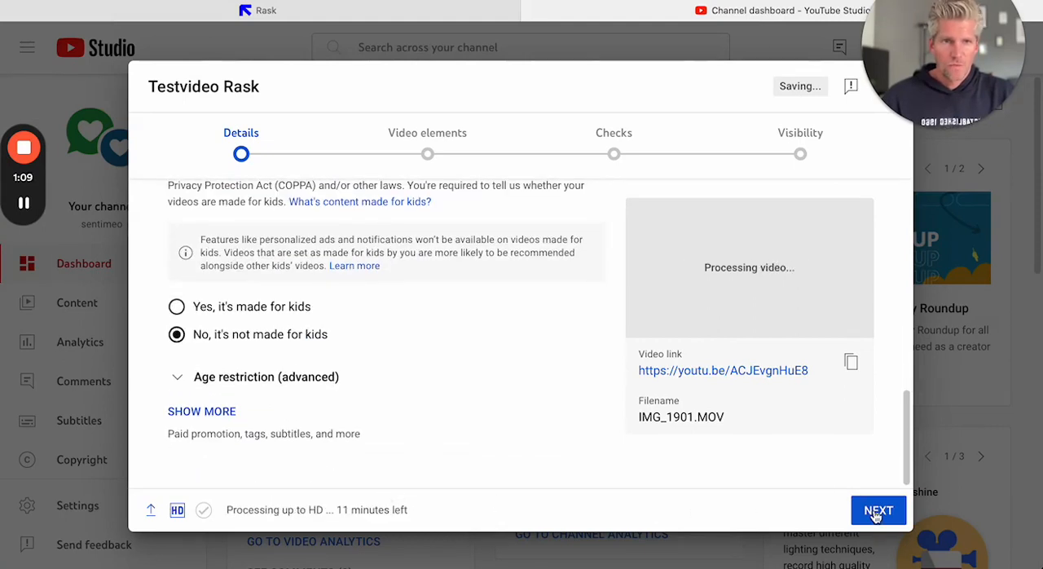
click(878, 510)
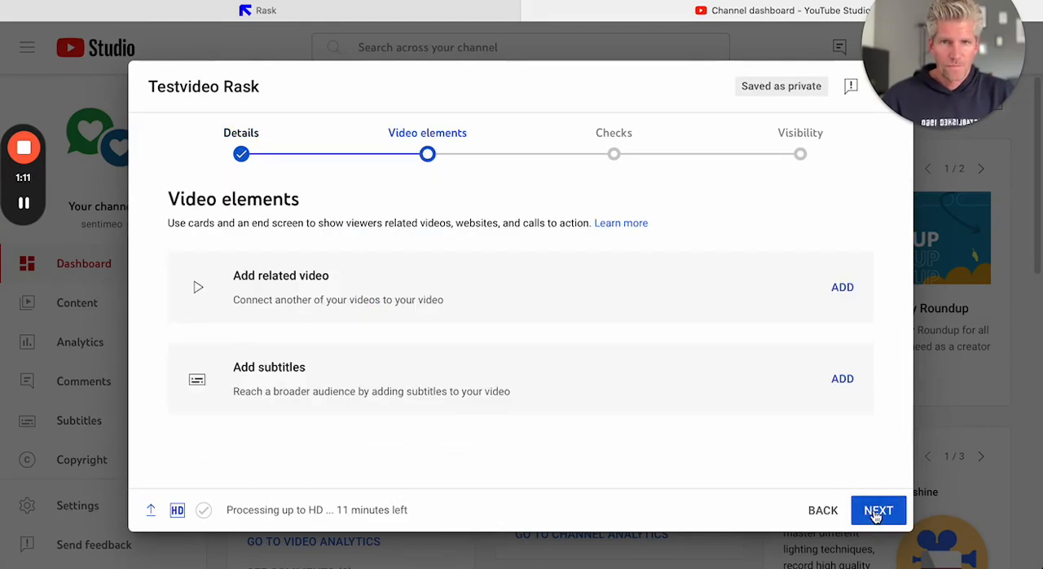
click(879, 509)
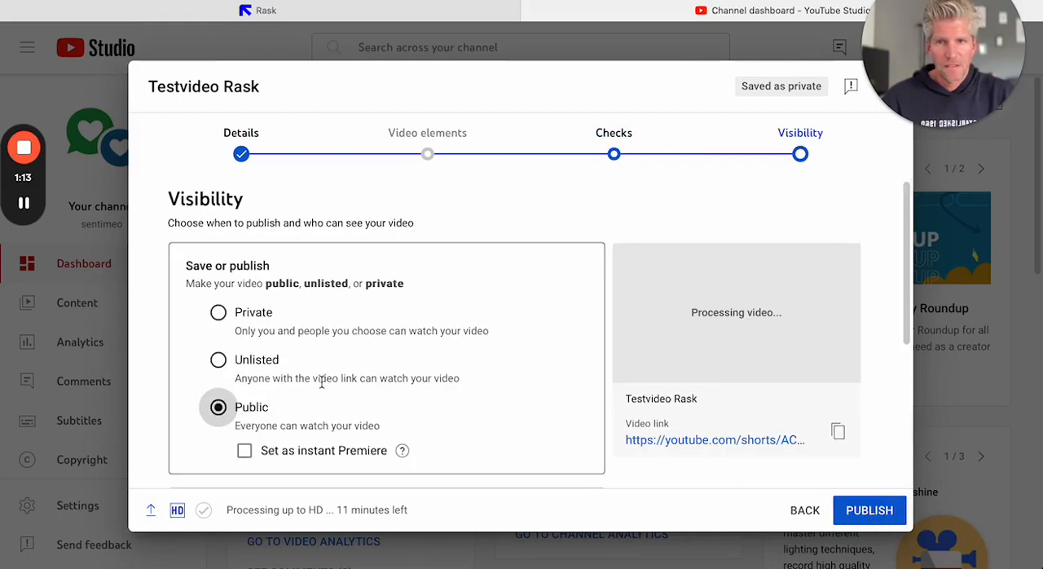
click(217, 360)
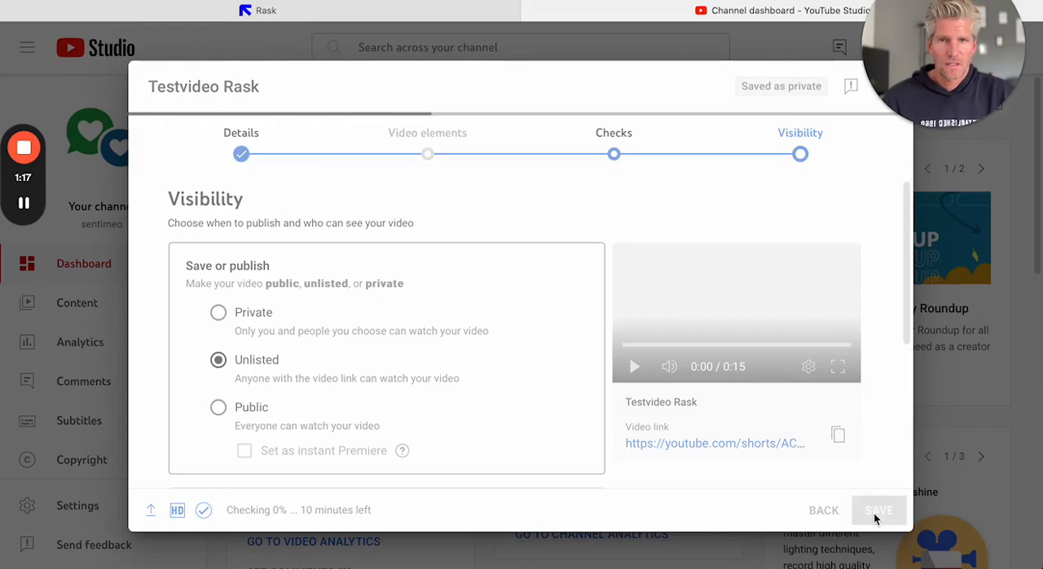
click(879, 510)
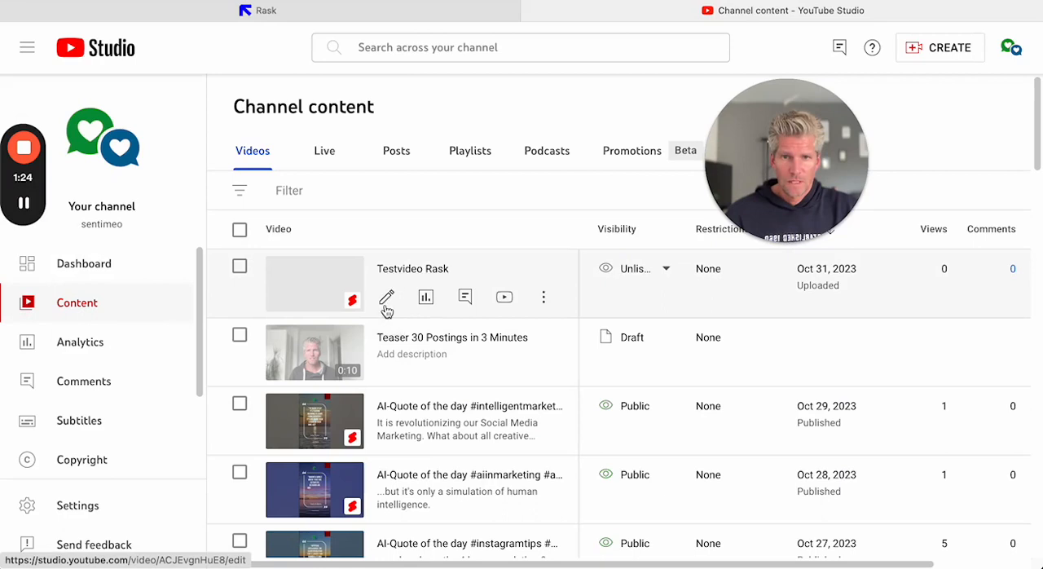
Open Testvideo Rask's Subtitles page and its English subtitle track
click(387, 298)
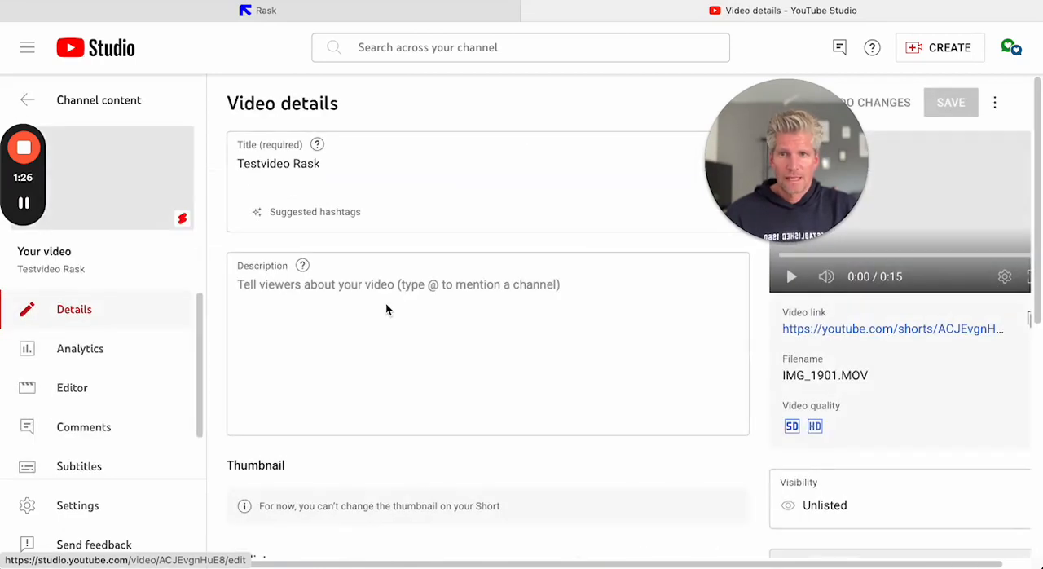
click(79, 427)
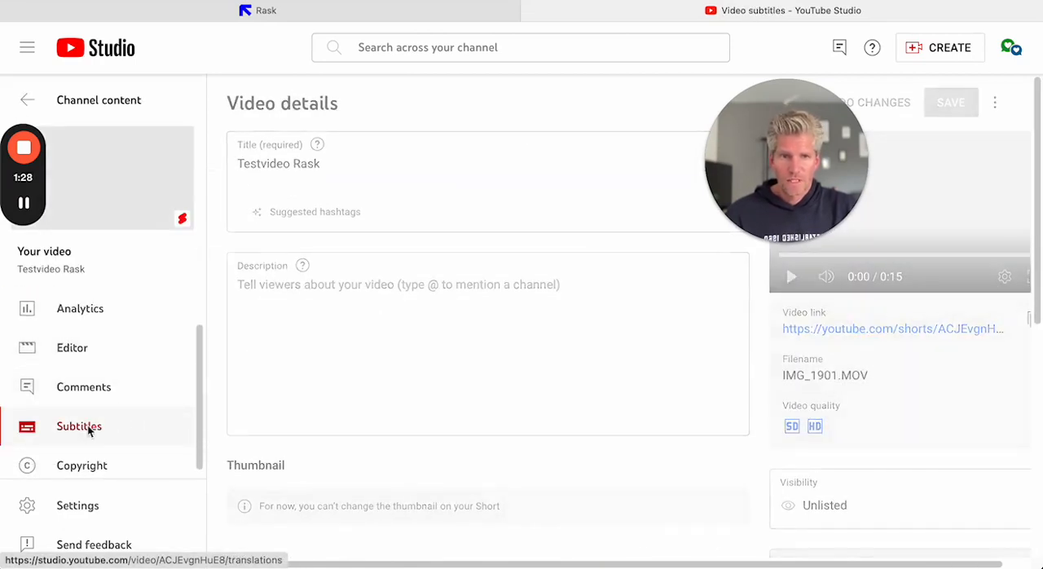
click(78, 426)
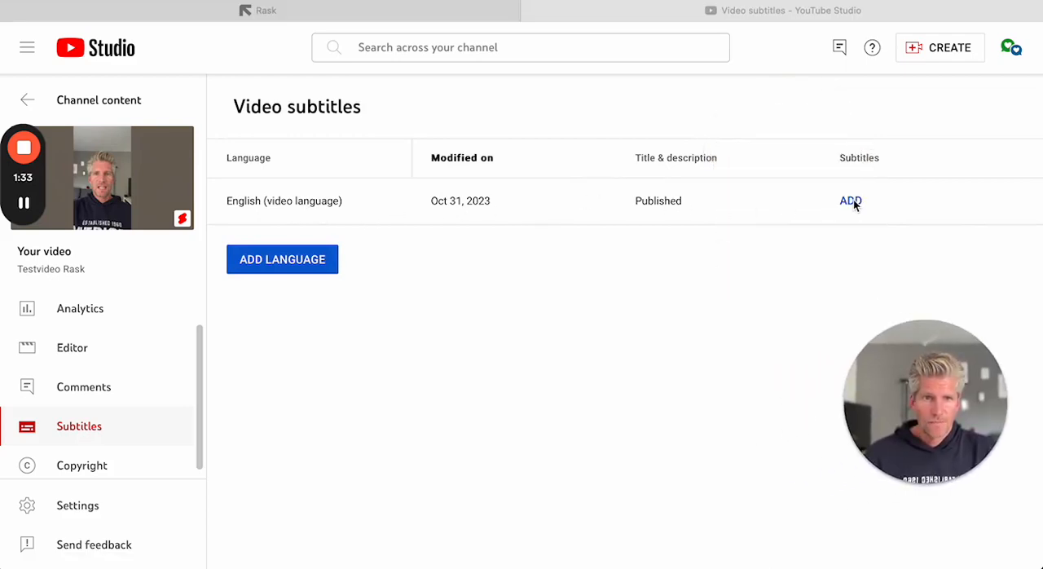
click(850, 200)
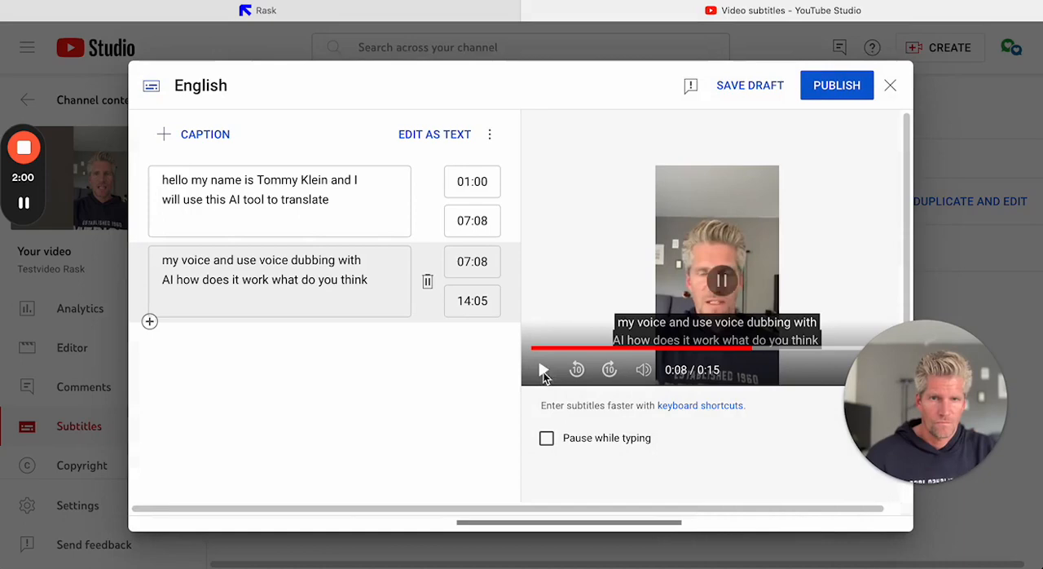
mouse_move(489, 135)
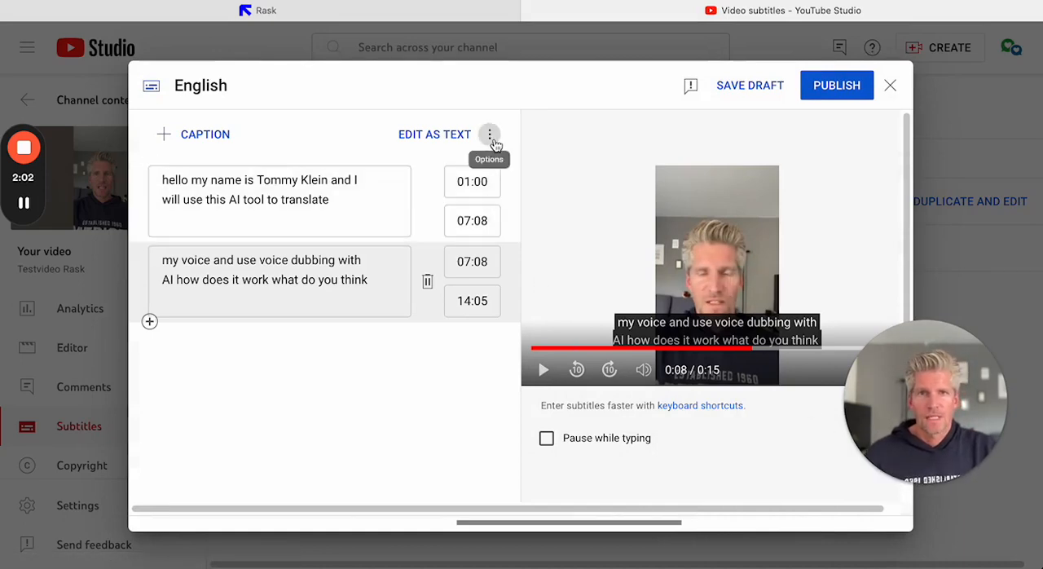
Download the English subtitles, close the save window, and keep them as a draft
click(489, 134)
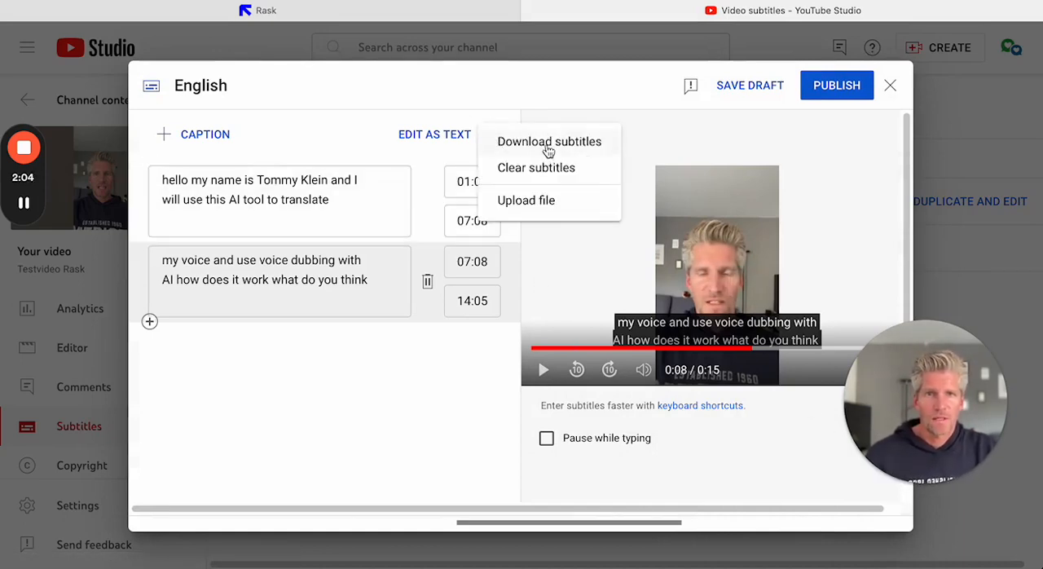
click(548, 141)
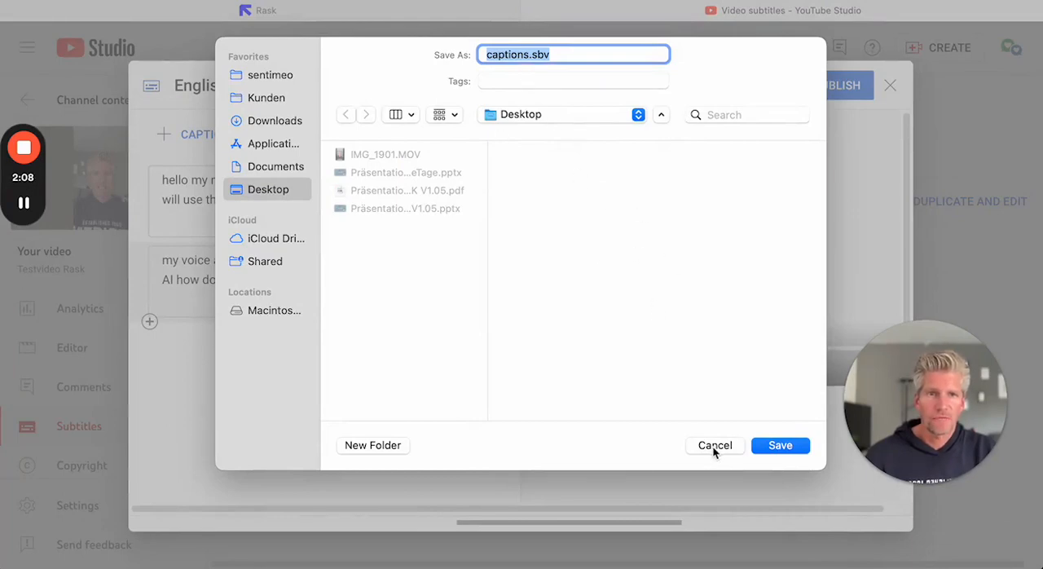
click(714, 445)
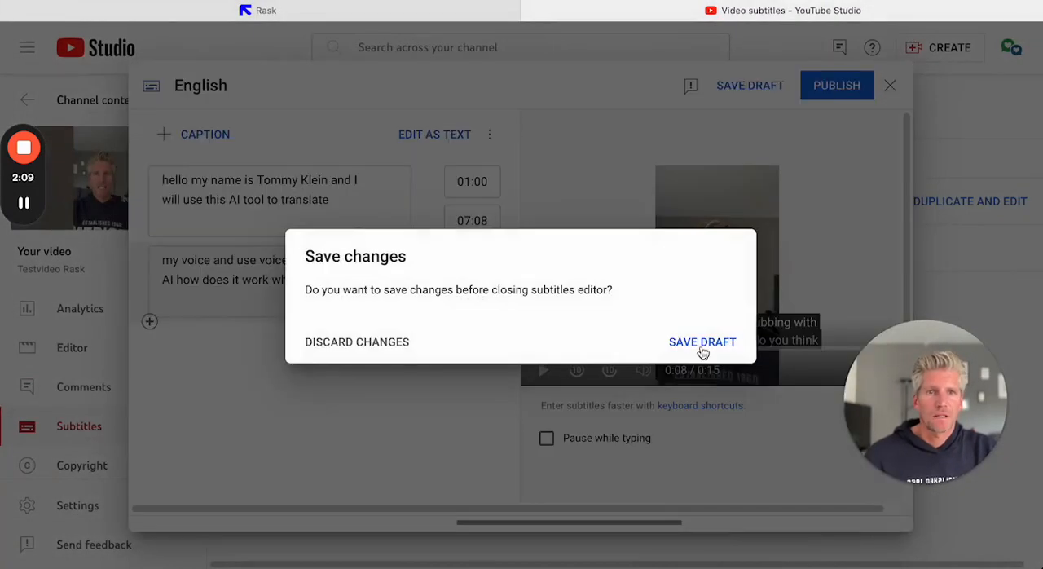
click(703, 342)
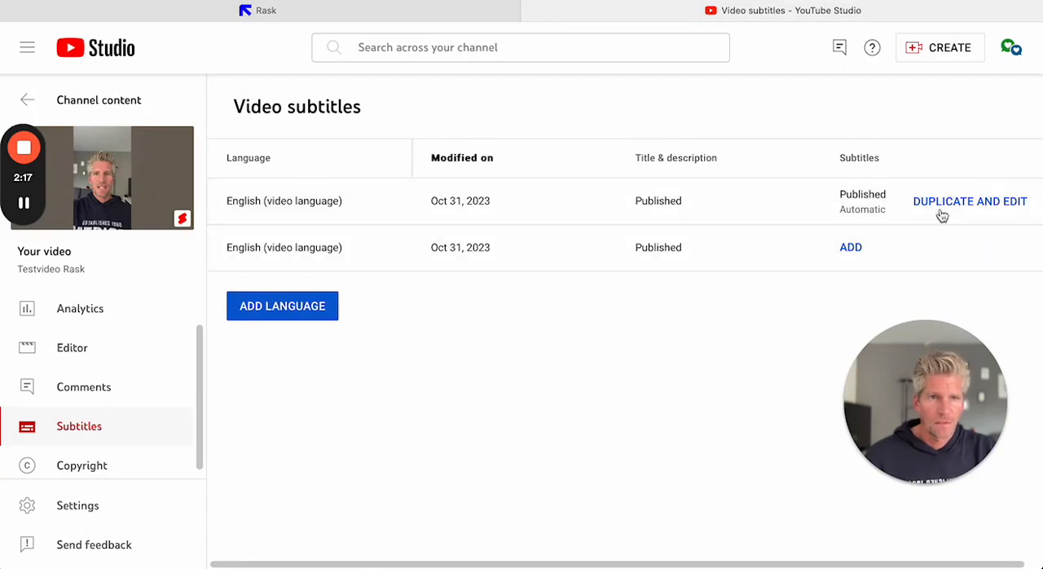
Download the automatic subtitles as .vtt, then bring up Rask's upload form
click(1032, 202)
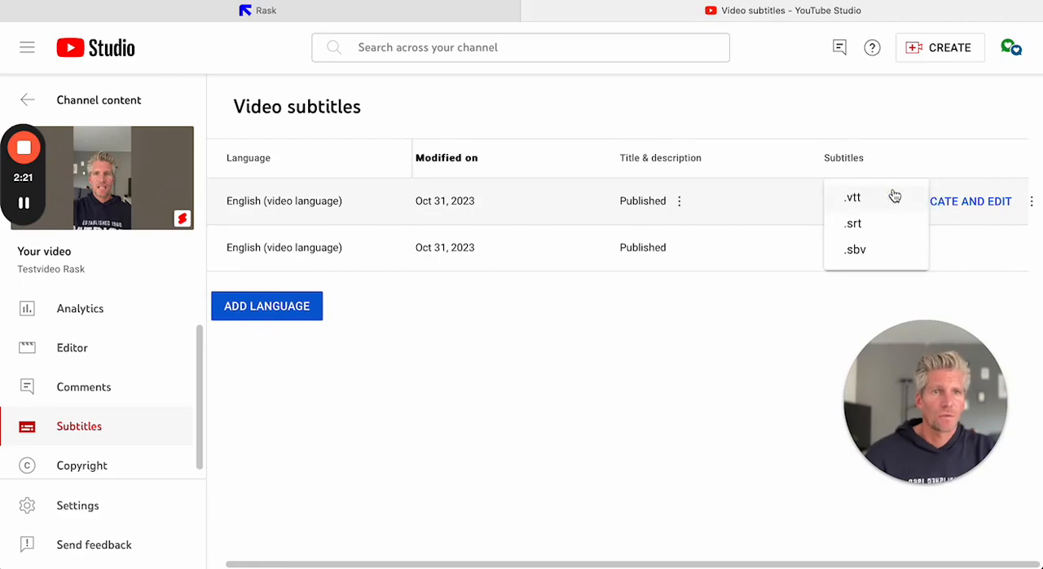
click(852, 223)
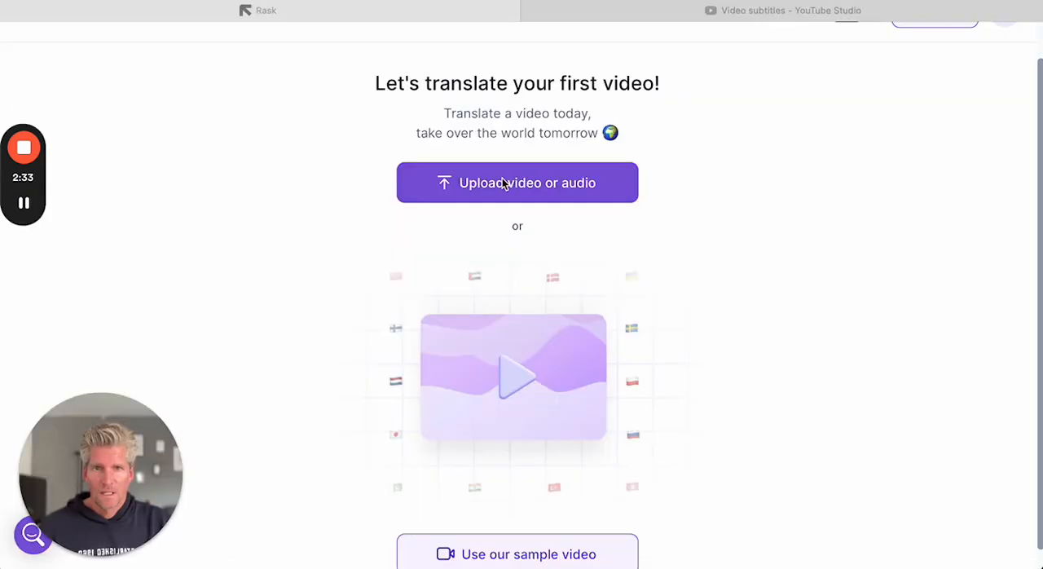
click(517, 183)
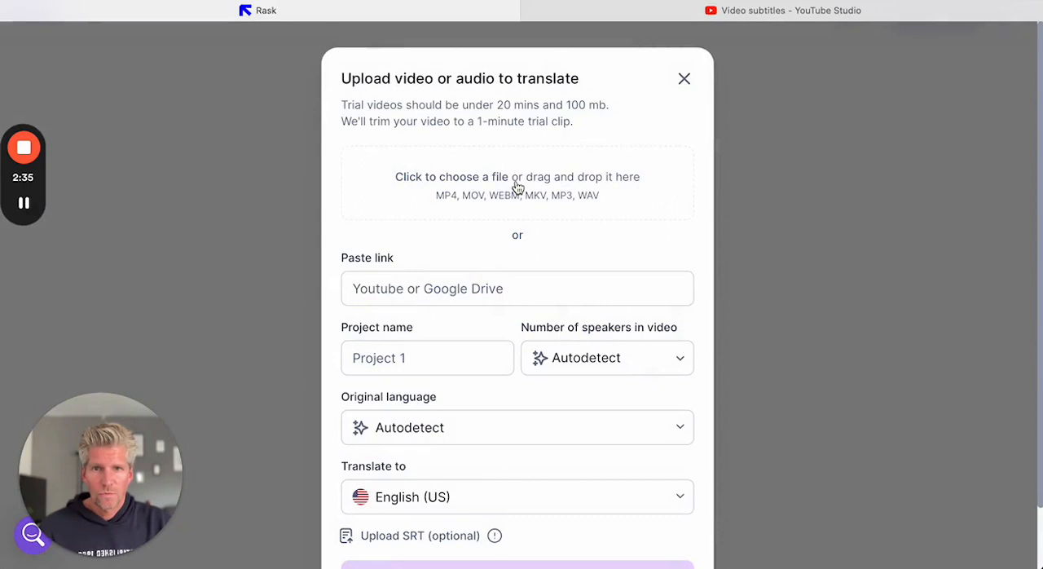
scroll(down, 3)
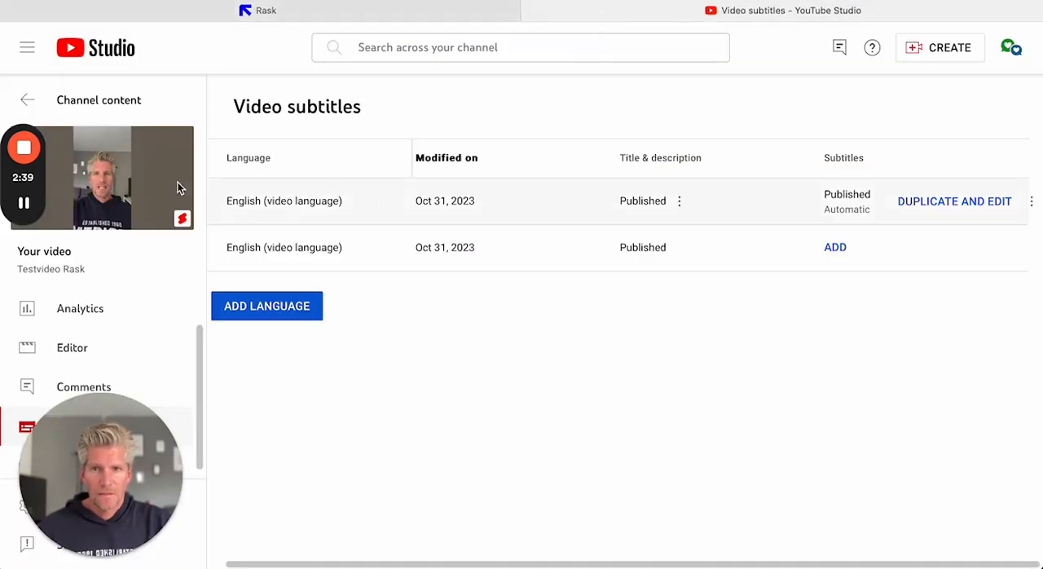
mouse_move(101, 177)
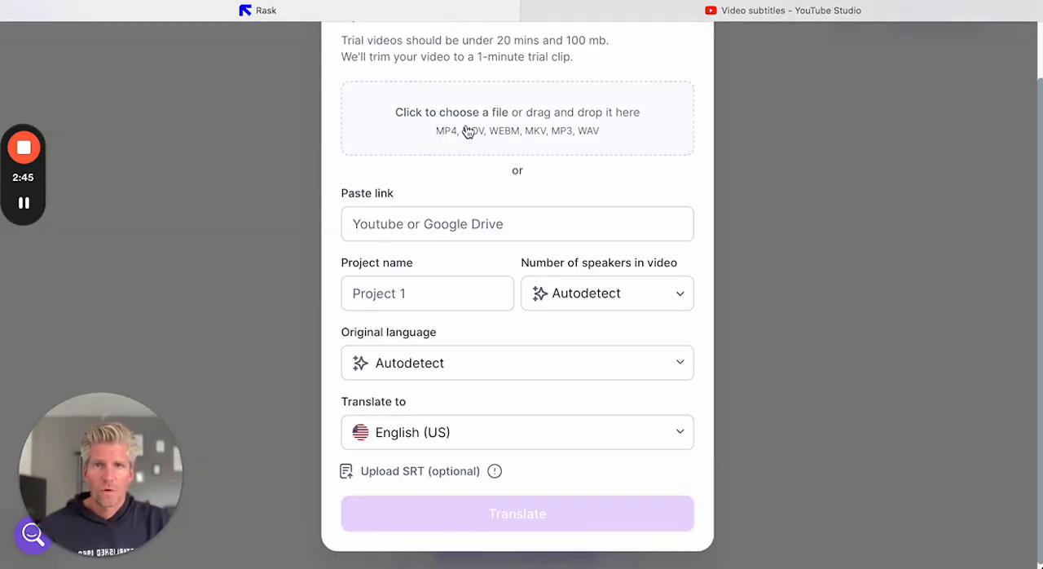
click(516, 112)
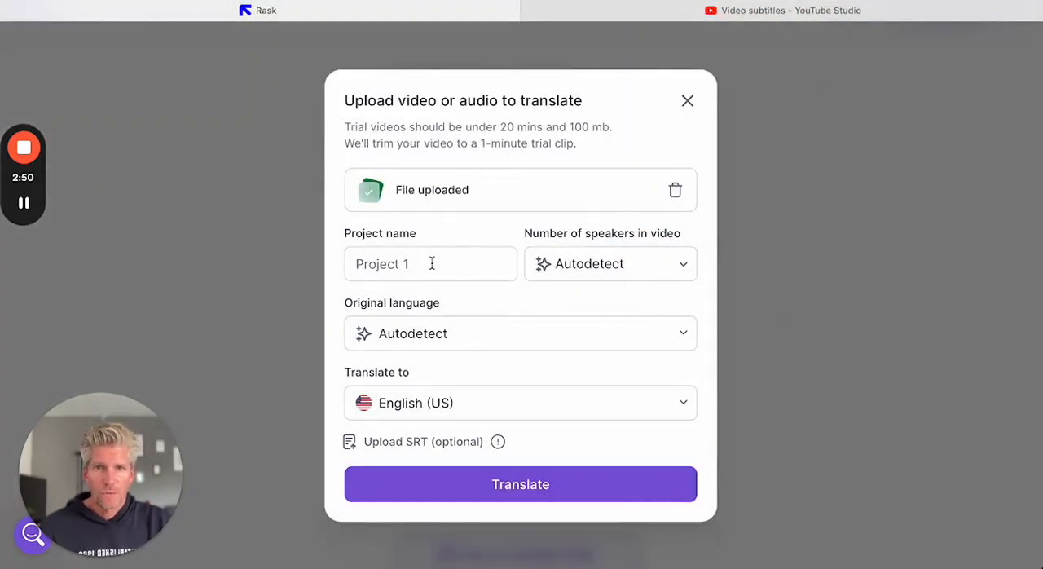
Name the project 'Testproject' with 1 speaker
text(Tes)
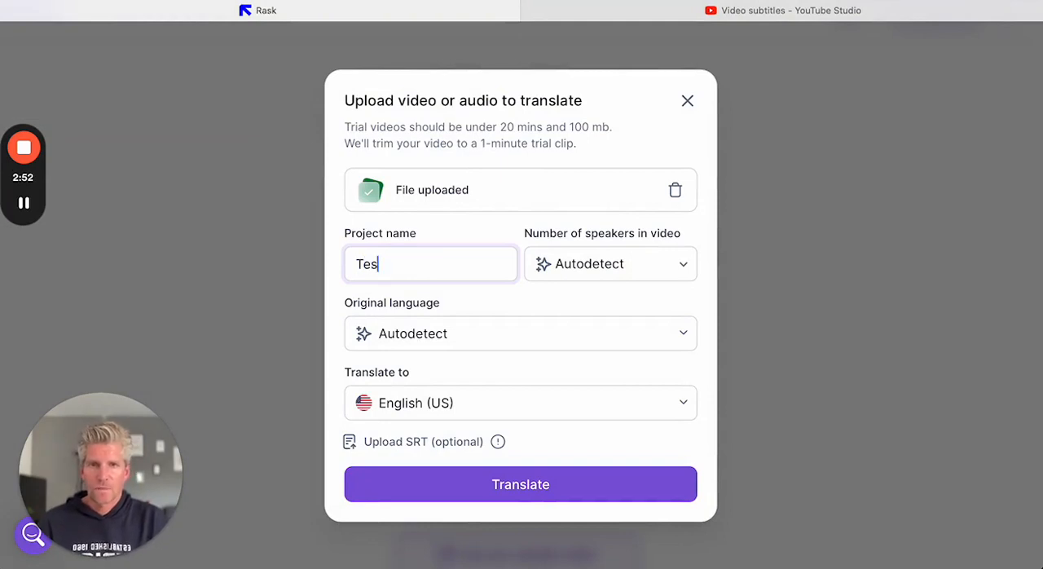
text(tproject)
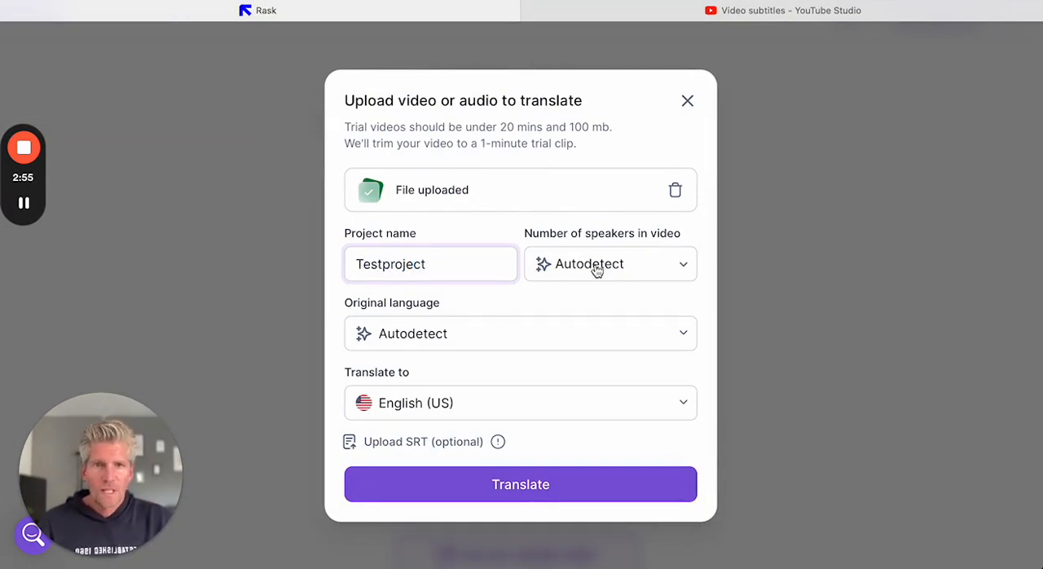
click(609, 263)
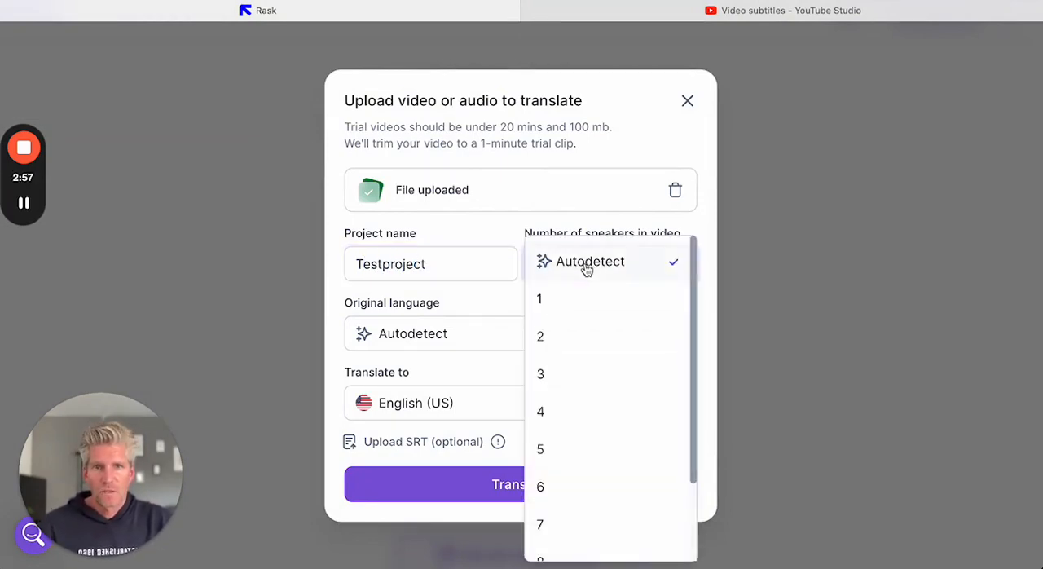
click(540, 299)
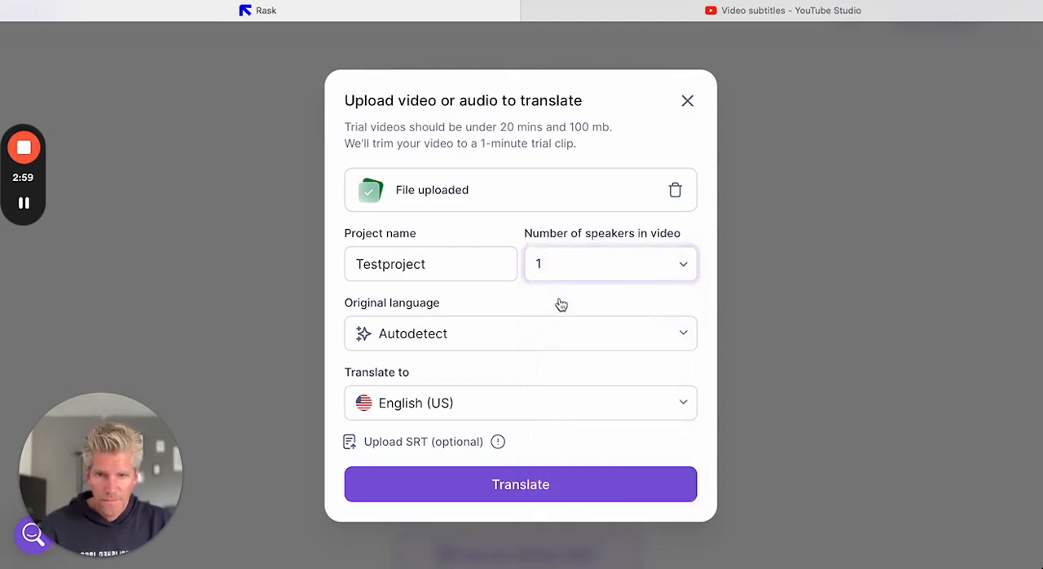
Set English as original and German (DE) as target language, then try SRT upload
click(520, 333)
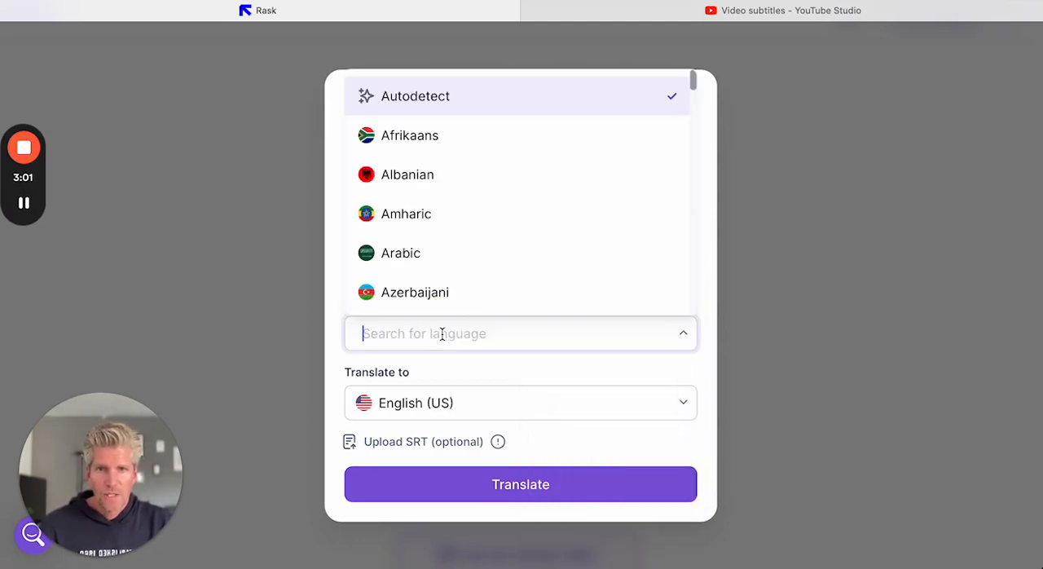
text(eng)
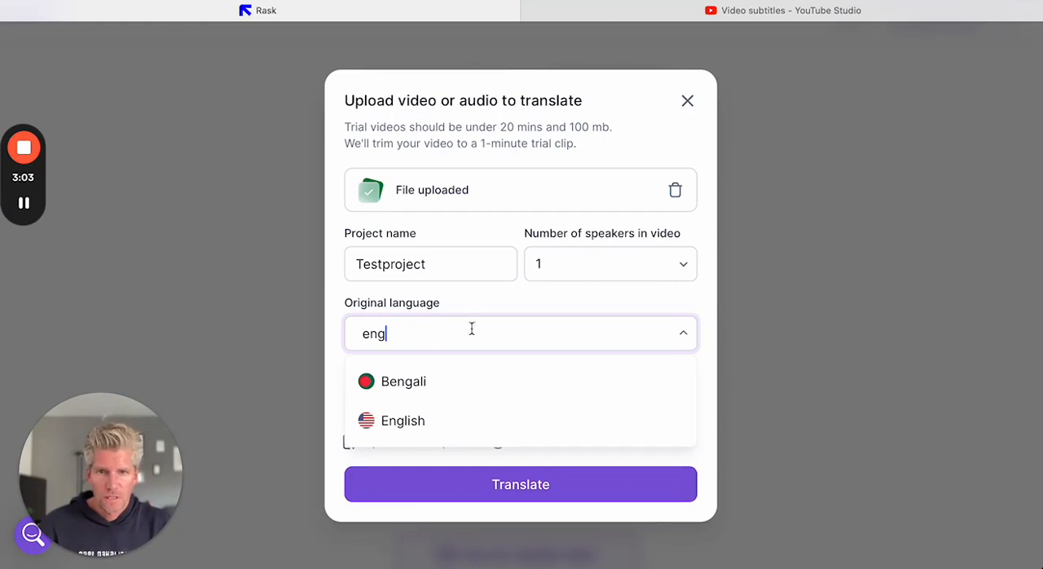
click(404, 421)
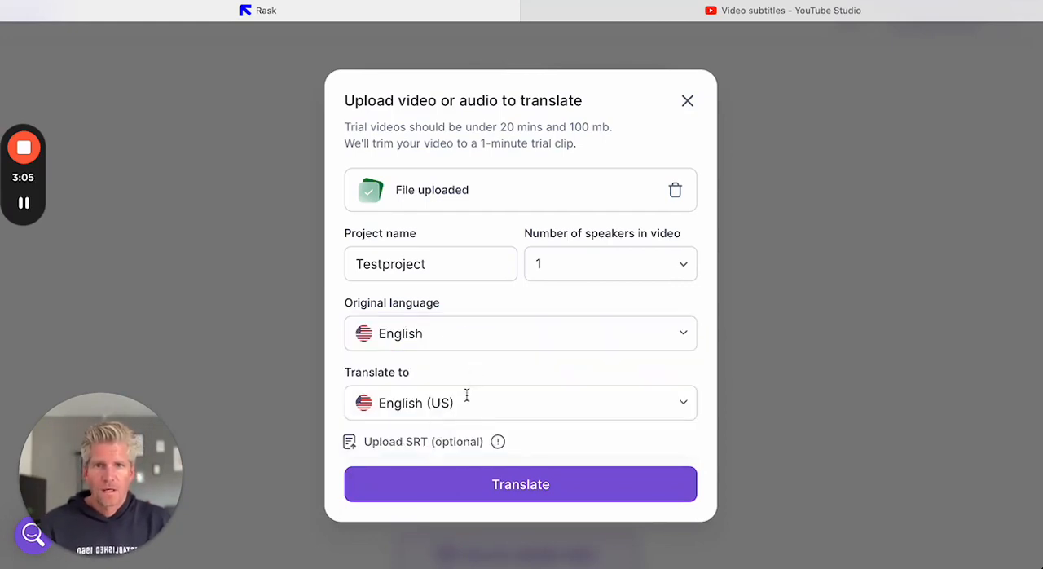
click(520, 403)
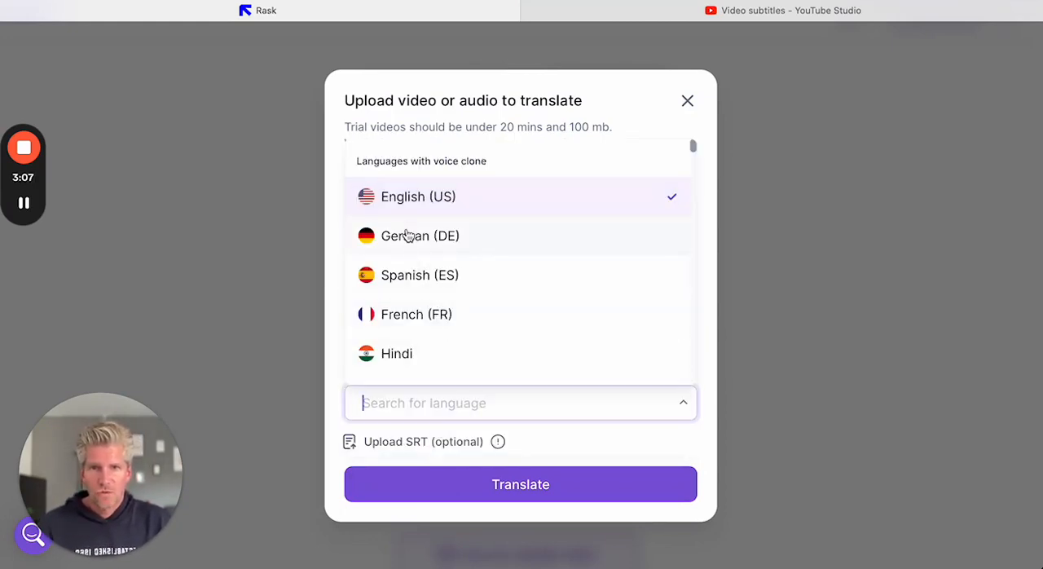
click(419, 235)
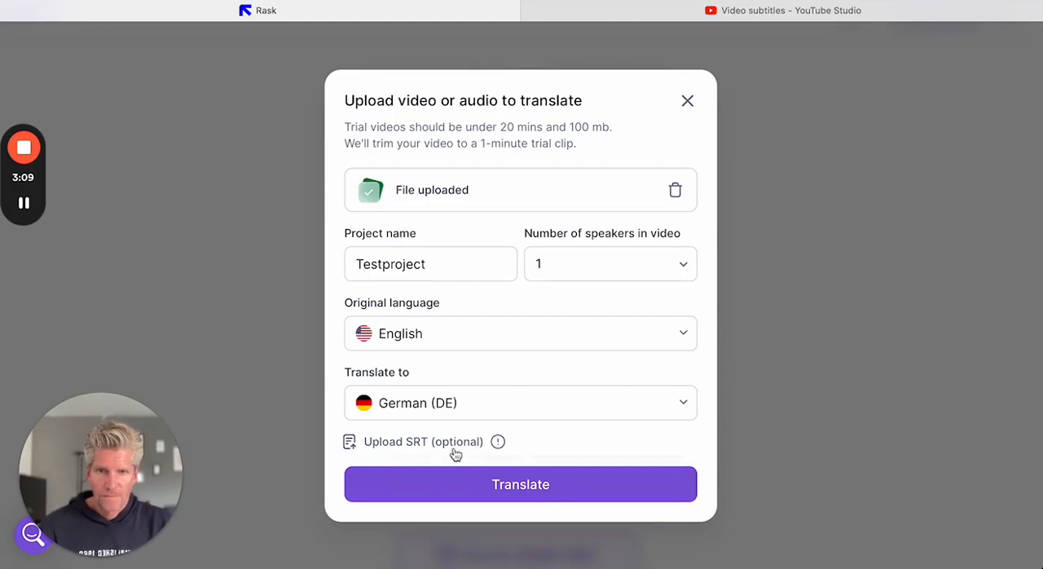
click(419, 442)
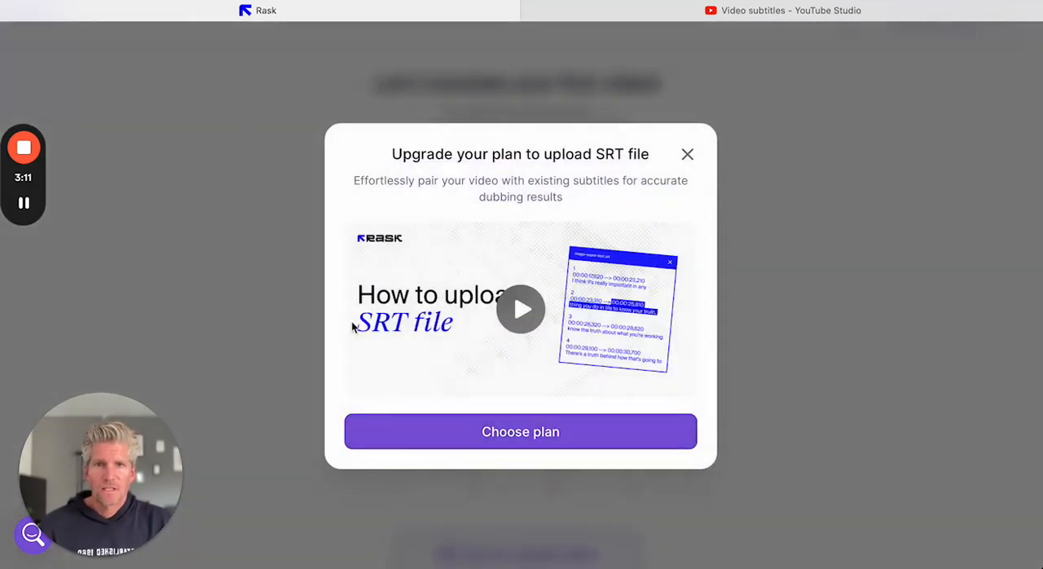
mouse_move(642, 217)
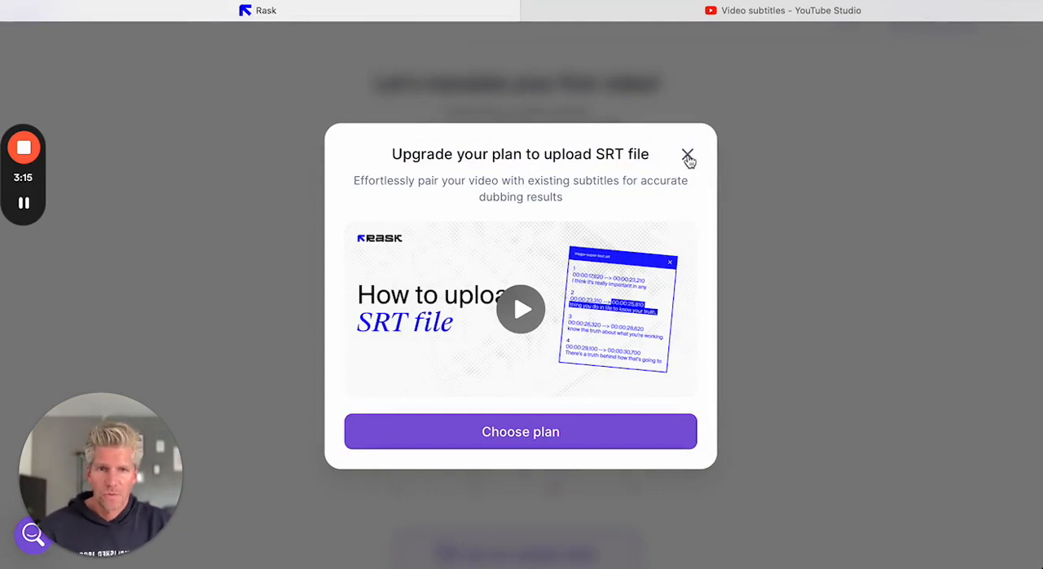
Close the 'Upgrade your plan to upload SRT file' popup
click(687, 154)
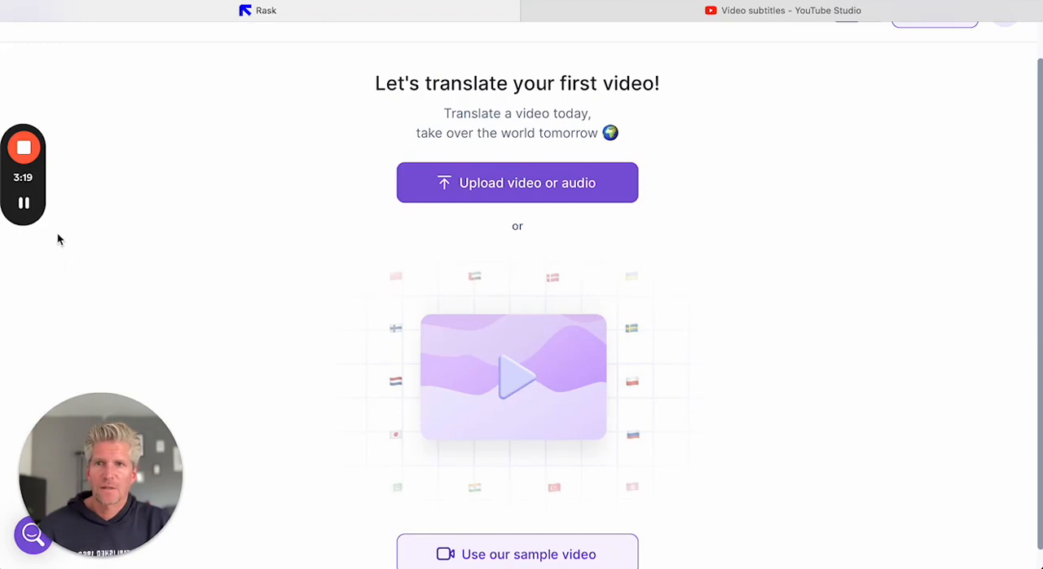
mouse_move(23, 205)
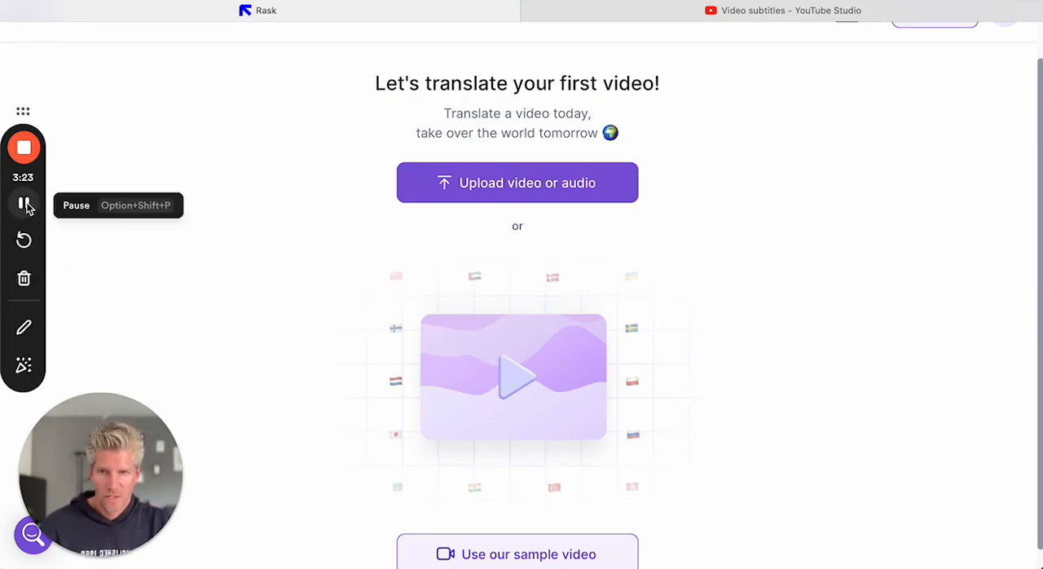
Reopen the Testproject upload form and start translating it into German
click(516, 182)
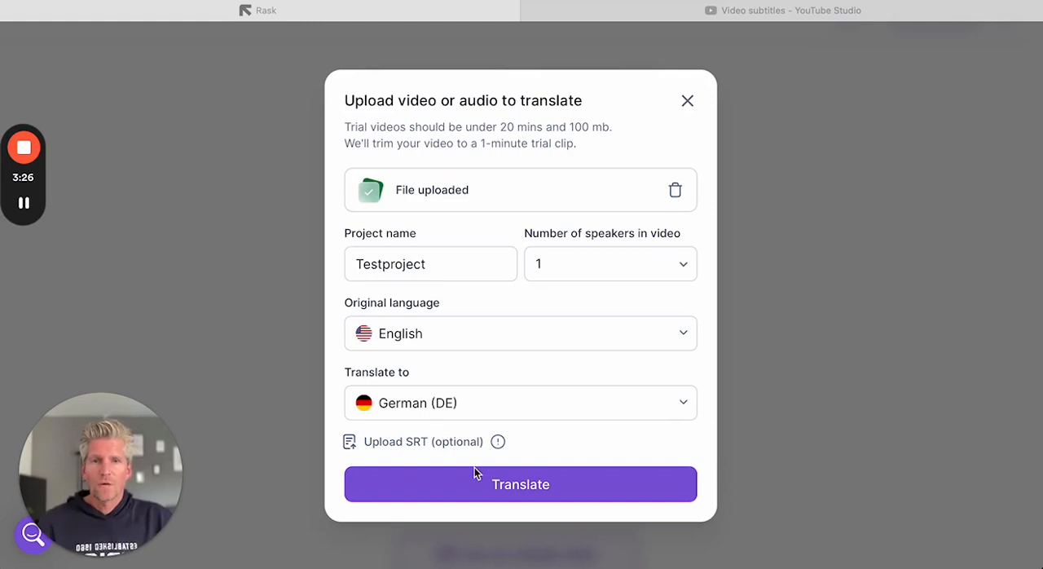
mouse_move(561, 450)
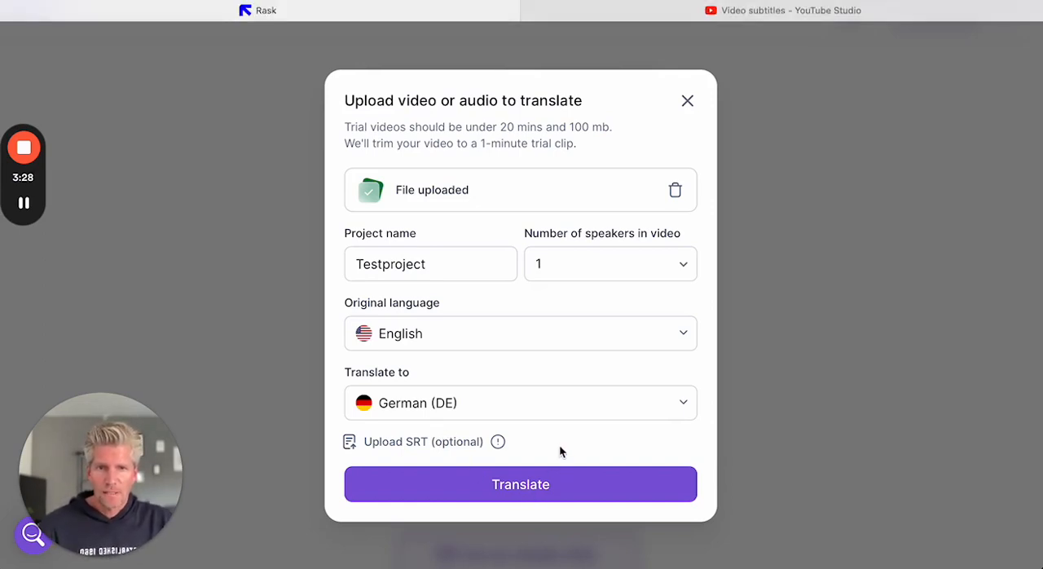
click(521, 484)
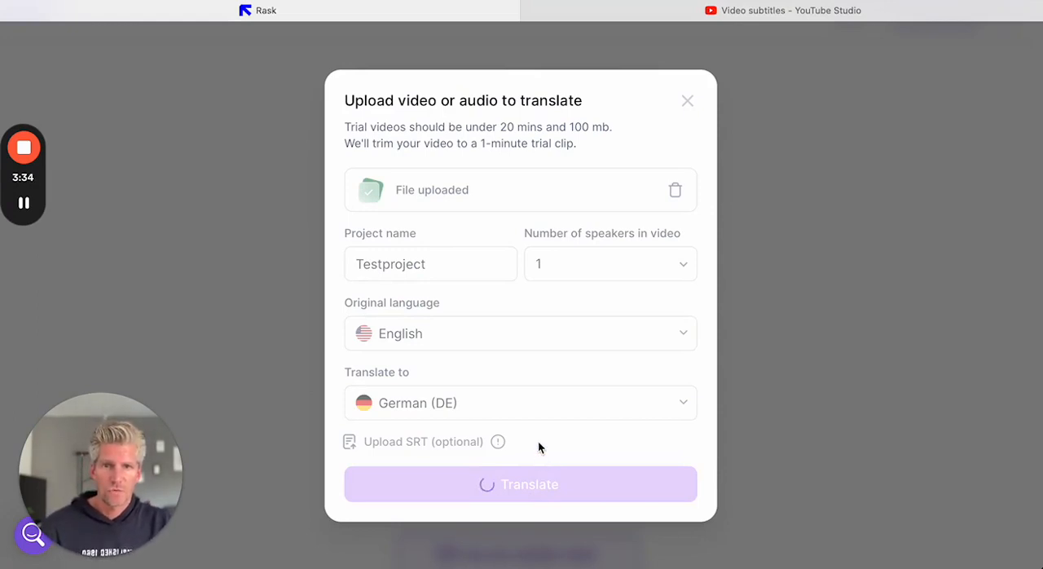
click(521, 484)
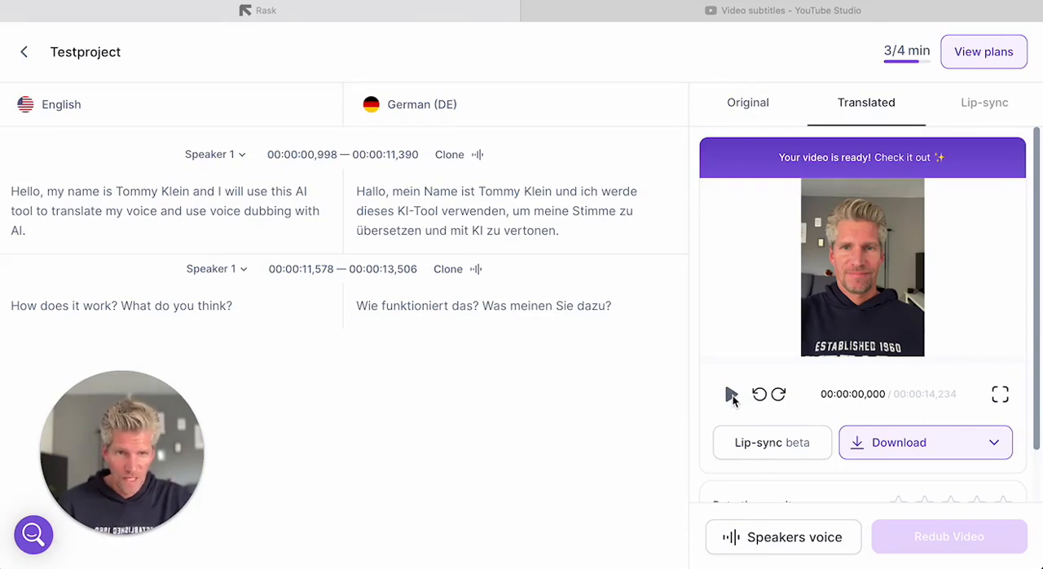
Play the German-dubbed Testproject video in the Translated video preview
click(730, 394)
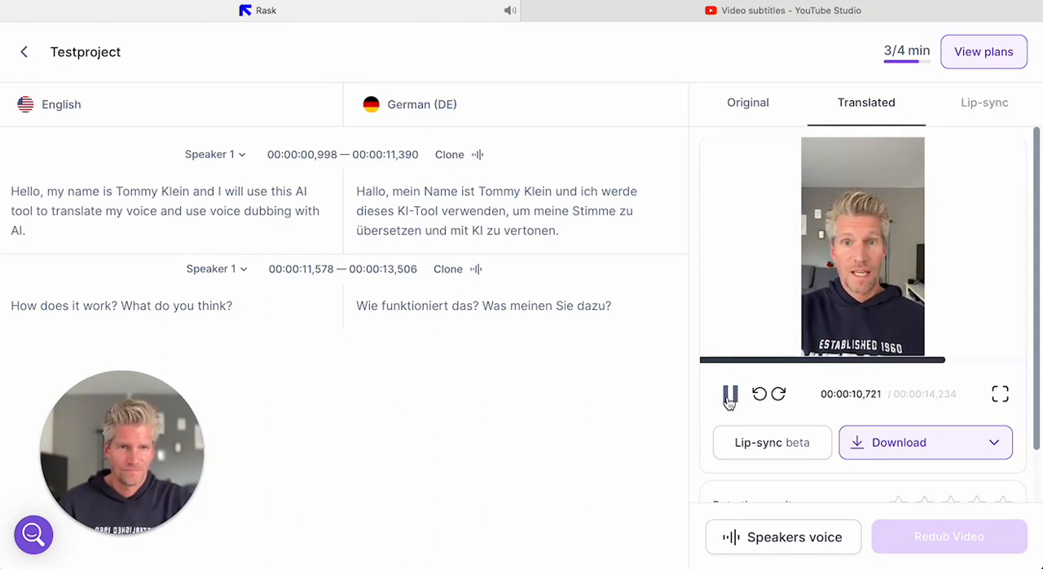
click(730, 393)
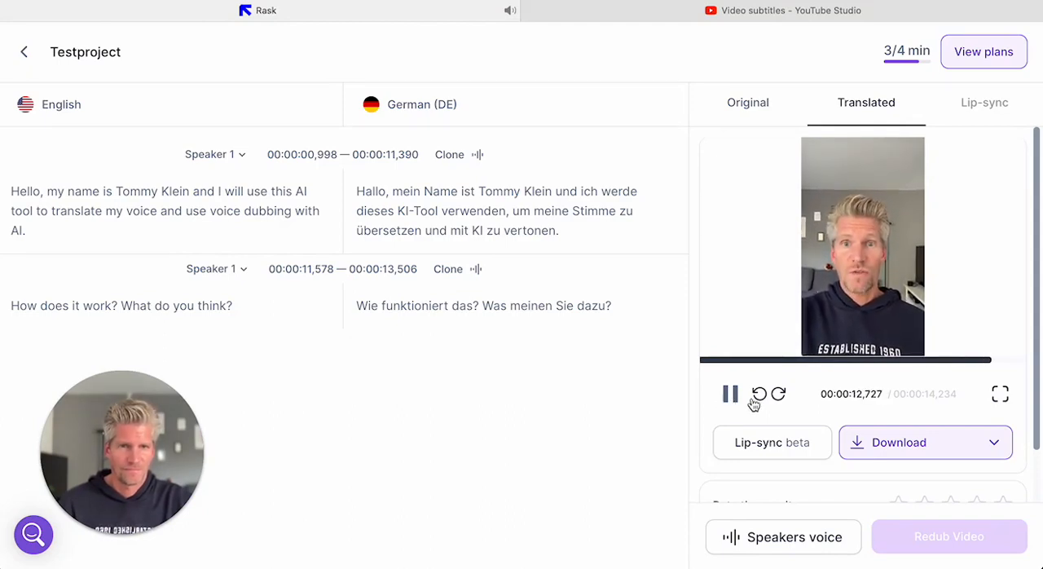